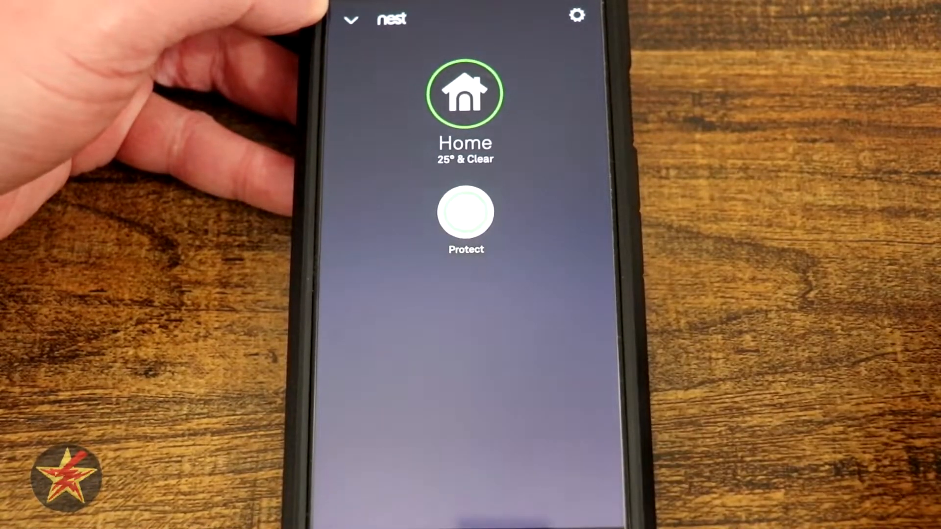
Step: View the Protect overview showing Basement, Family Room and Upstairs detectors all OK
left_click(465, 215)
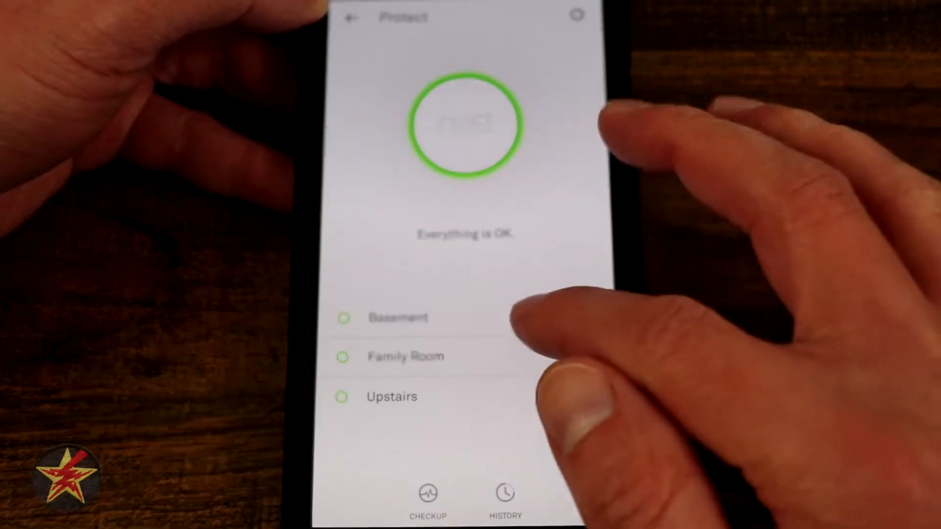
Step: View the Basement detector's checkup summary with sensor, alarm, voice, battery and Wi-Fi times
left_click(397, 318)
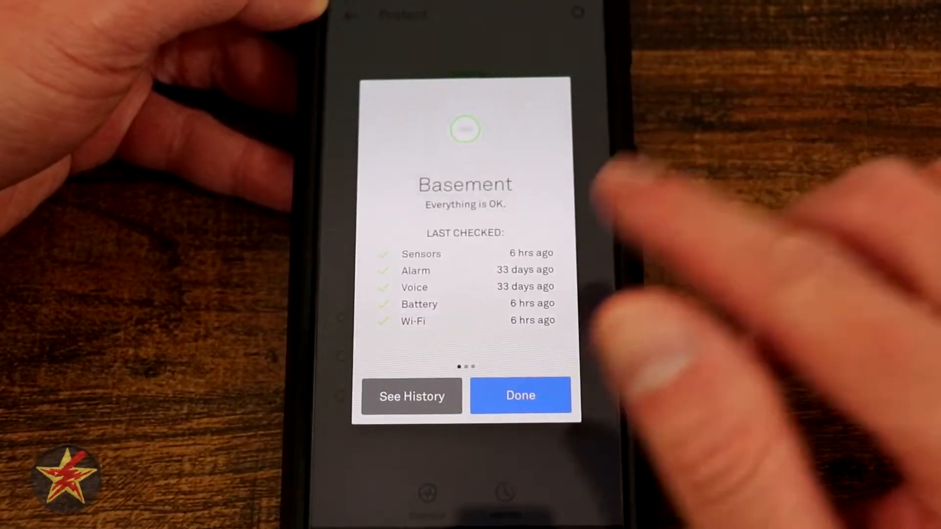
Step: Review day-by-day history for Basement and Family Room, including a Smoke day, then return to the overview
left_click(412, 396)
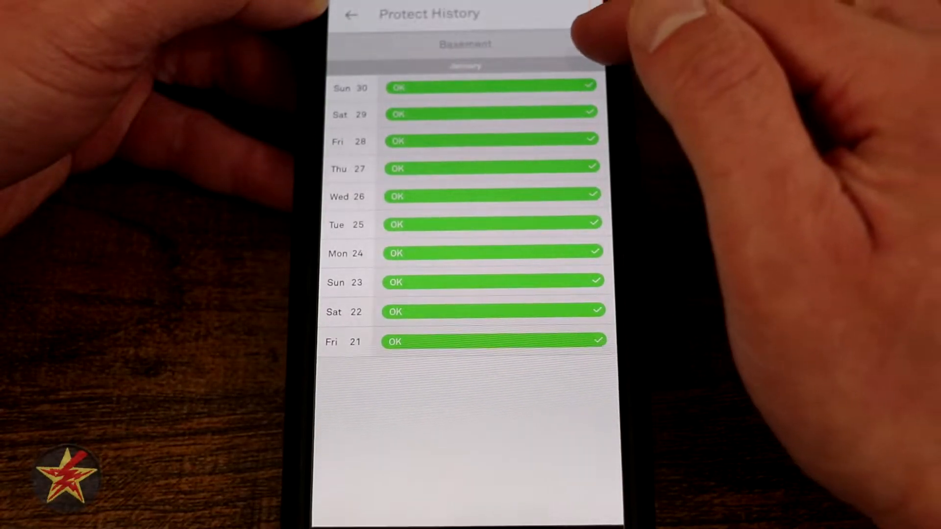
left_click(589, 43)
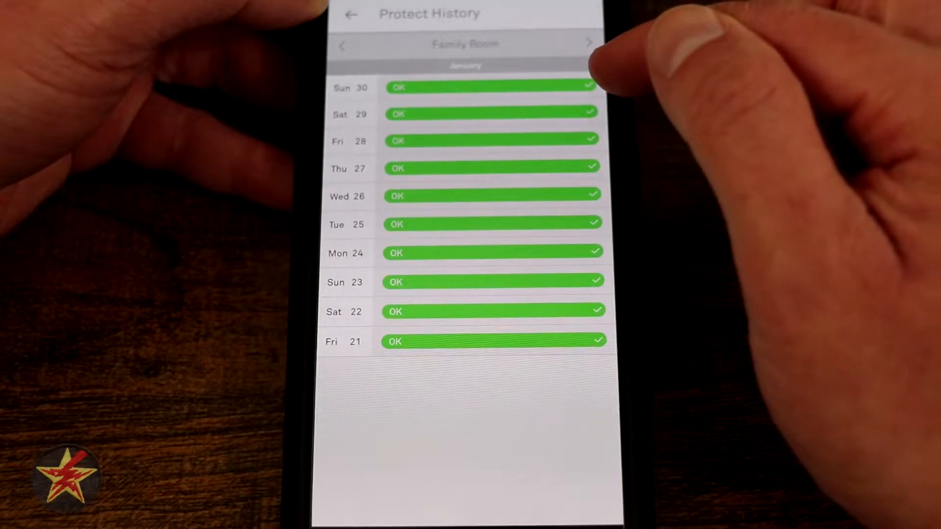
left_click(491, 87)
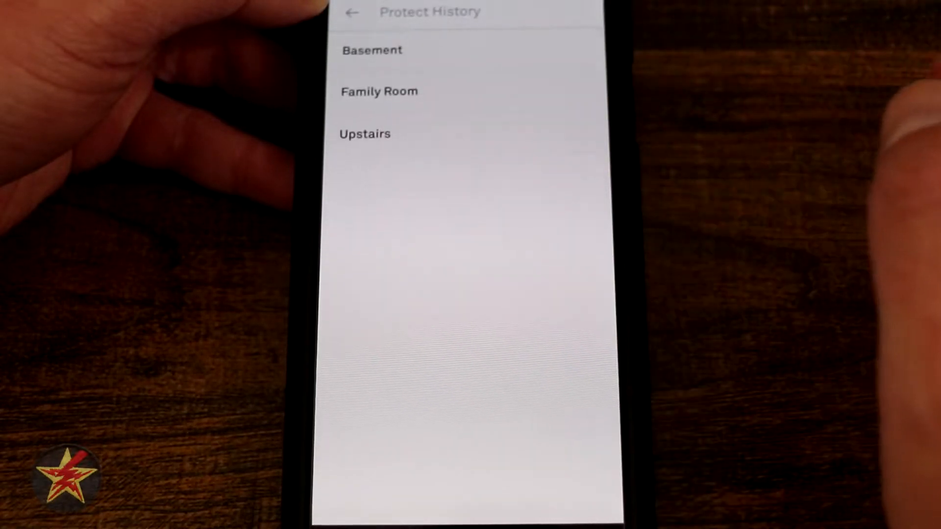
left_click(379, 91)
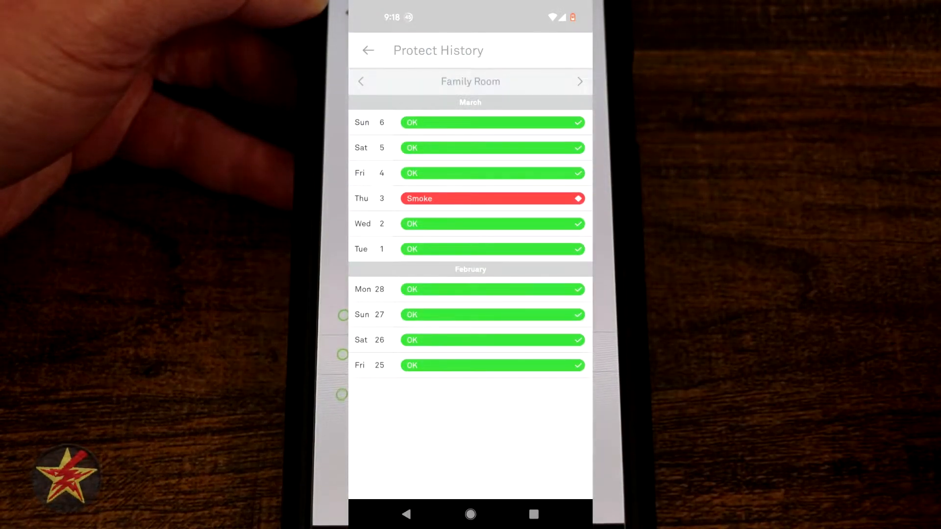
left_click(368, 50)
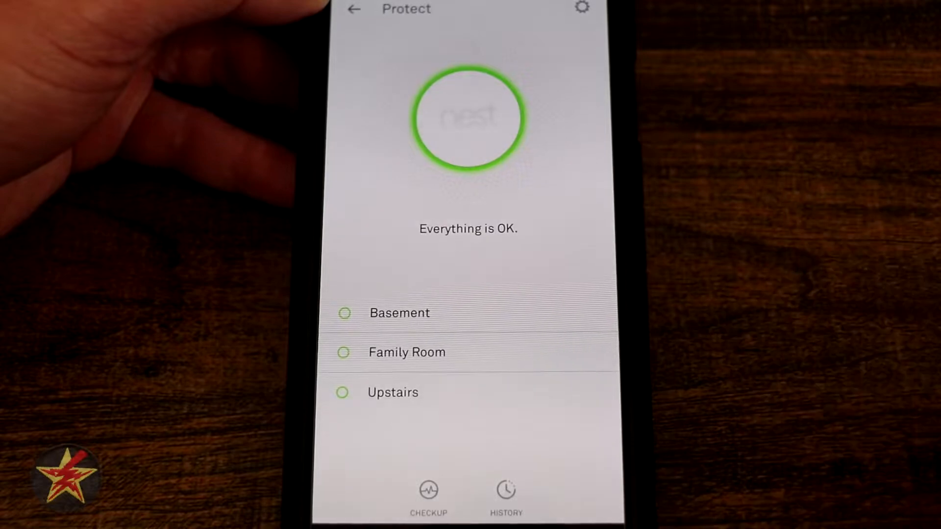
left_click(428, 496)
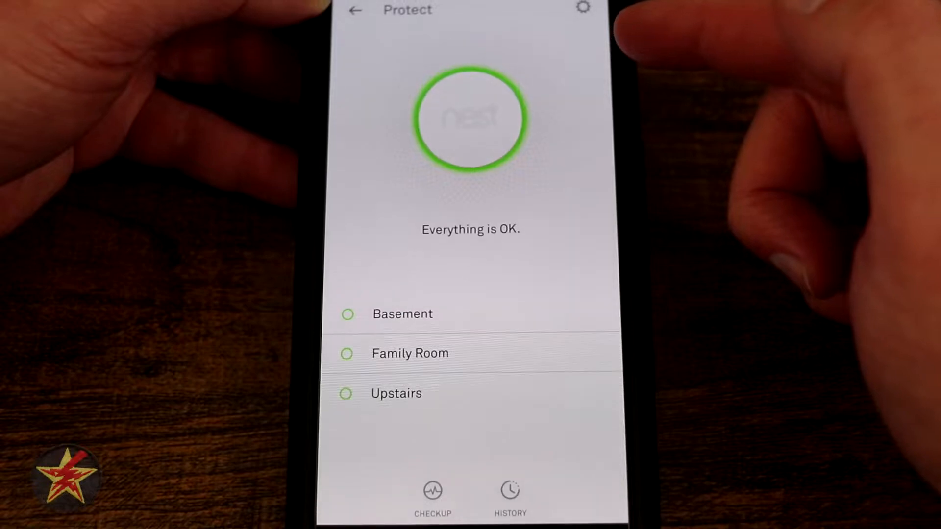
Step: View Sound Check settings: monthly check allowed, notification on, preferred time Midday (11 AM – 4 PM)
left_click(581, 10)
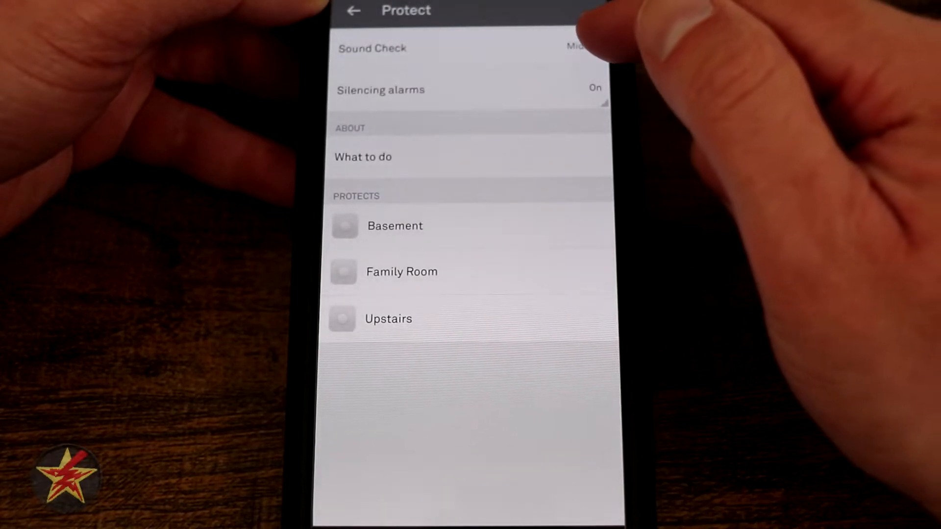
left_click(372, 49)
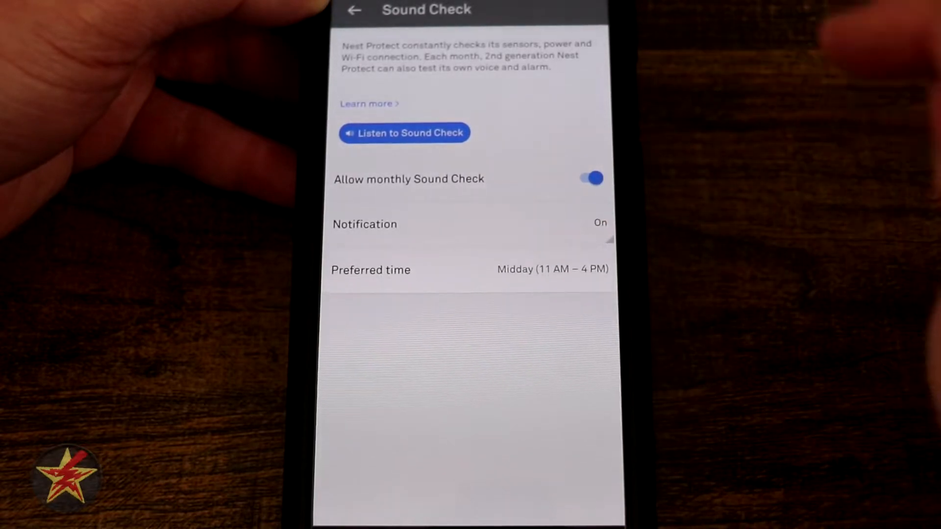
mouse_move(720, 180)
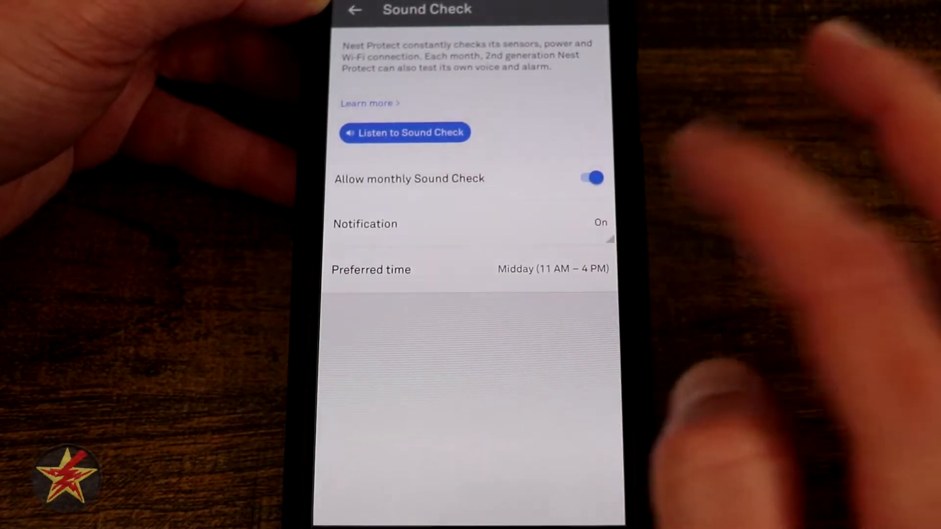
left_click(354, 10)
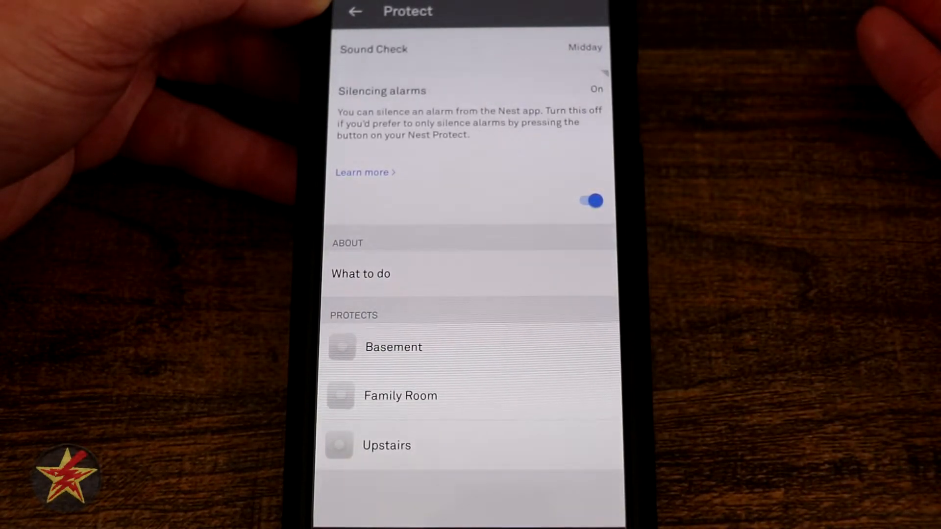
Step: Browse the What to do smoke and fire safety guide, then return to Protect settings
scroll("up", 3)
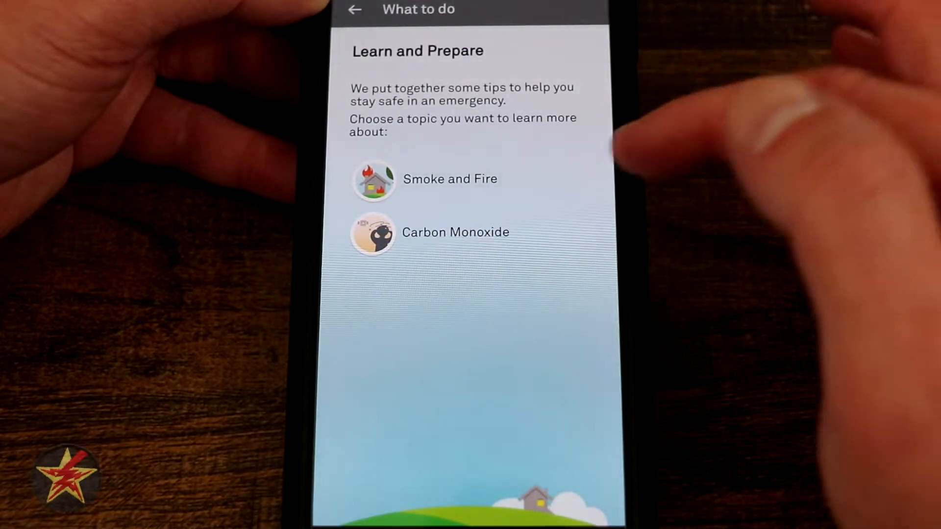
left_click(449, 179)
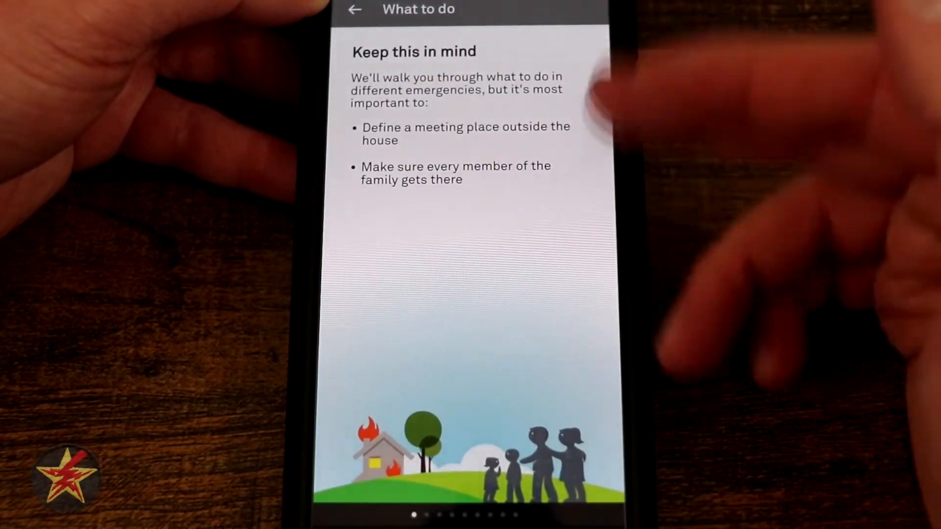
scroll("left", 3)
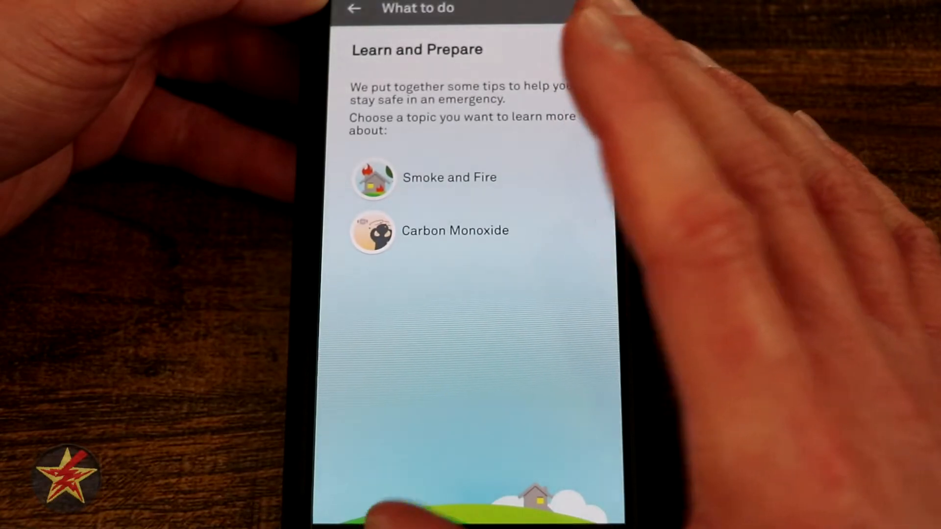
left_click(354, 8)
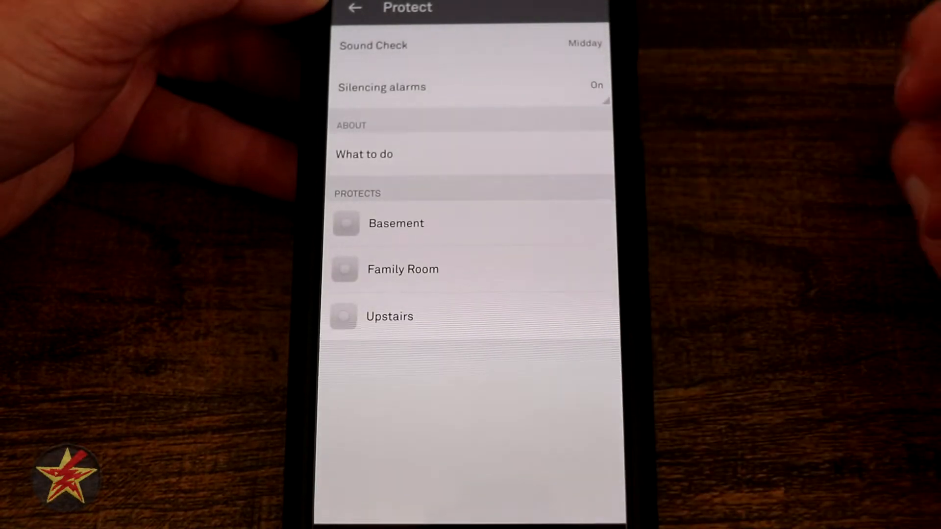
Step: Review the Upstairs detector's Pathlight and Heads-Up options, with Heads-Up shown as on
left_click(389, 316)
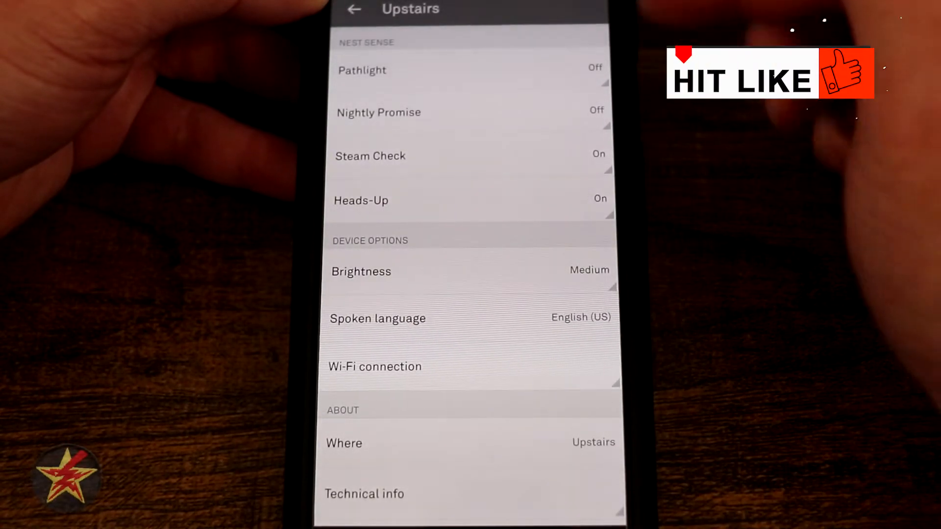
left_click(421, 71)
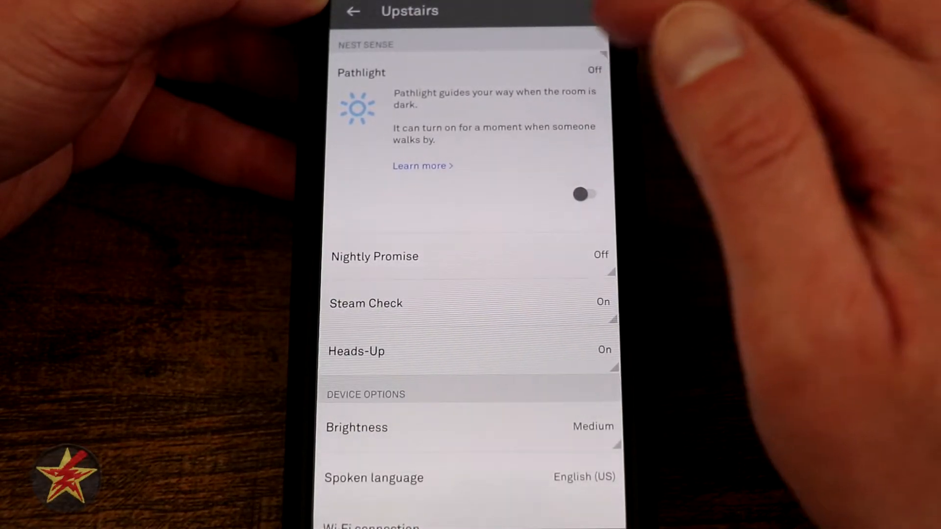
scroll("up", 3)
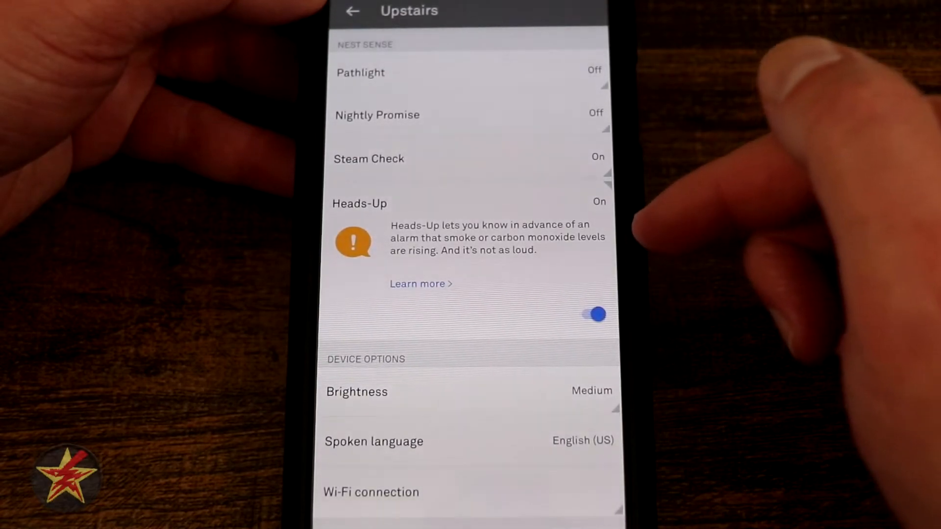
mouse_move(721, 240)
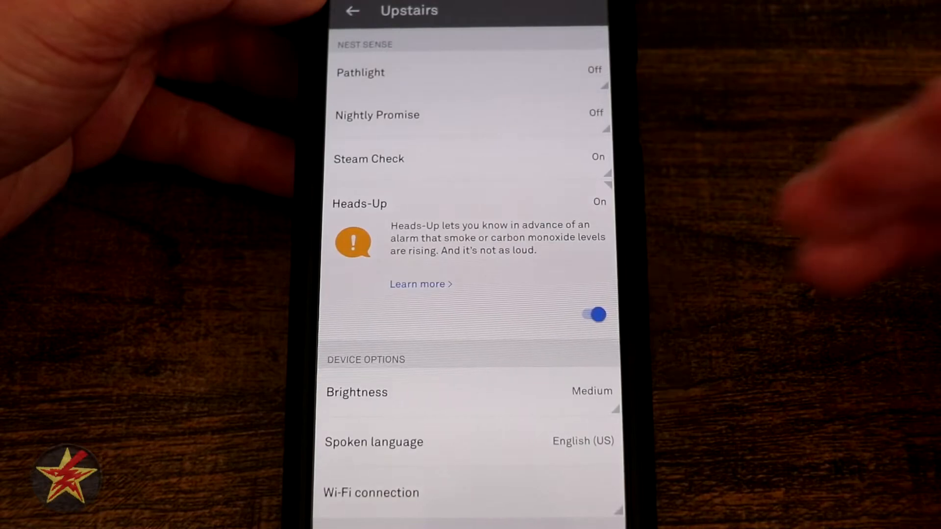
Step: Confirm the Upstairs detector's Where label is Upstairs and view its About details
scroll("up", 3)
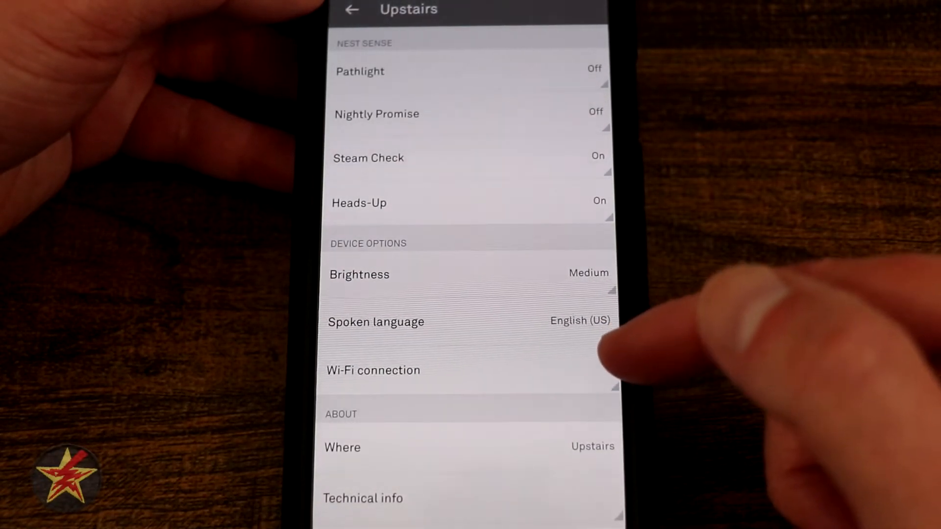
scroll("down", 3)
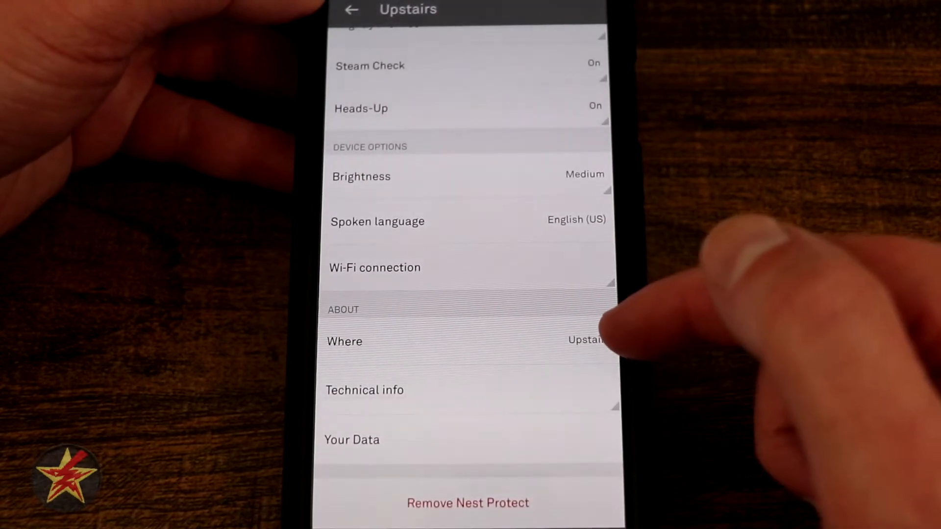
left_click(466, 341)
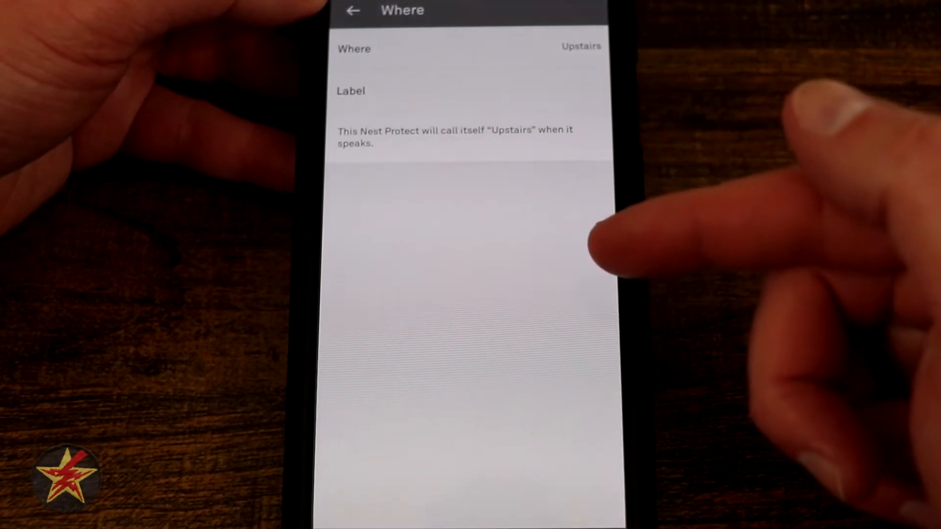
left_click(352, 10)
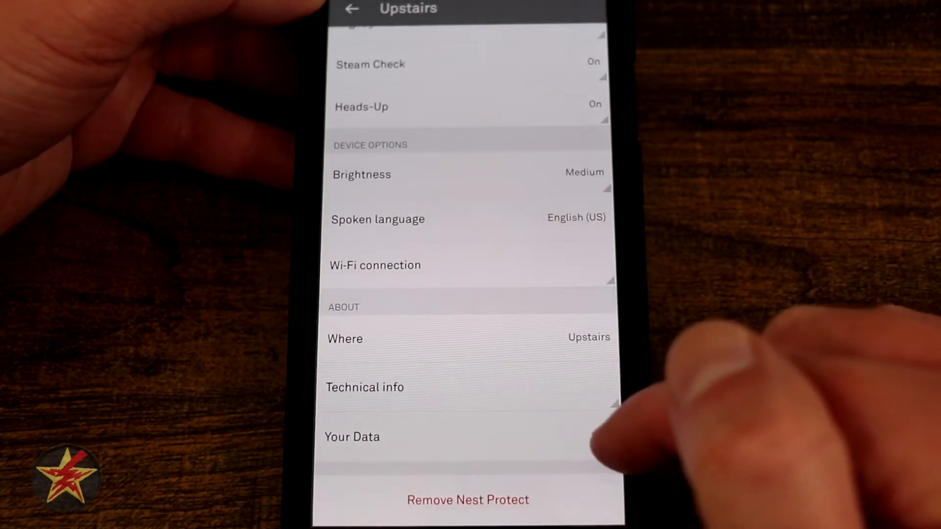
left_click(352, 437)
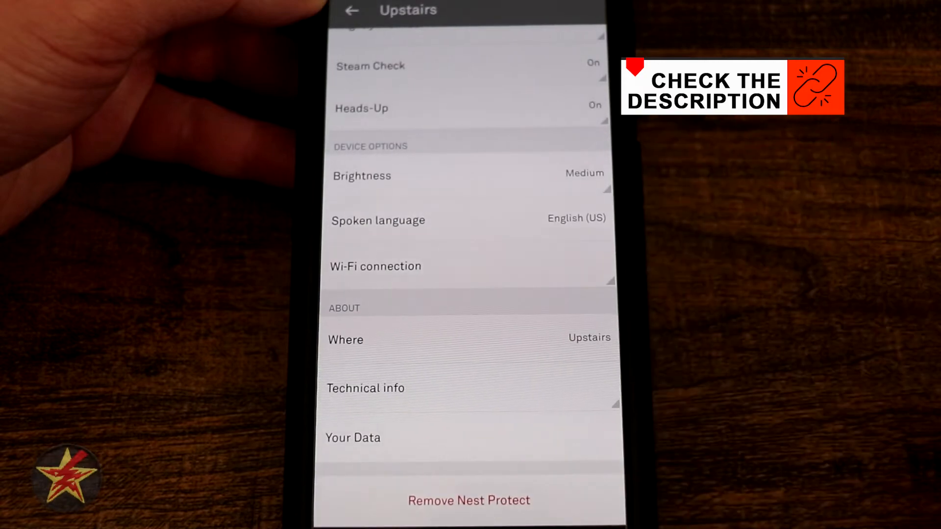
Step: Return to the Protect overview, reopen the Basement check summary and dismiss it with Done
left_click(352, 11)
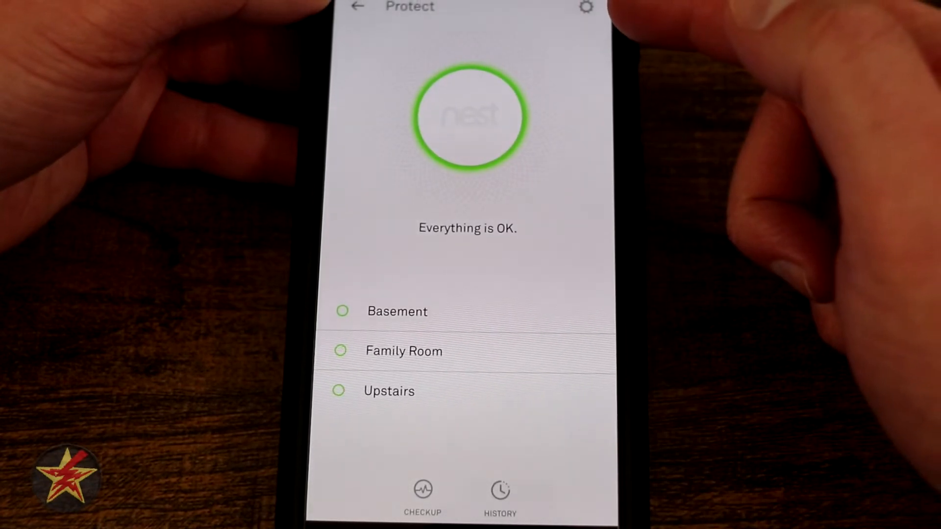
mouse_move(570, 288)
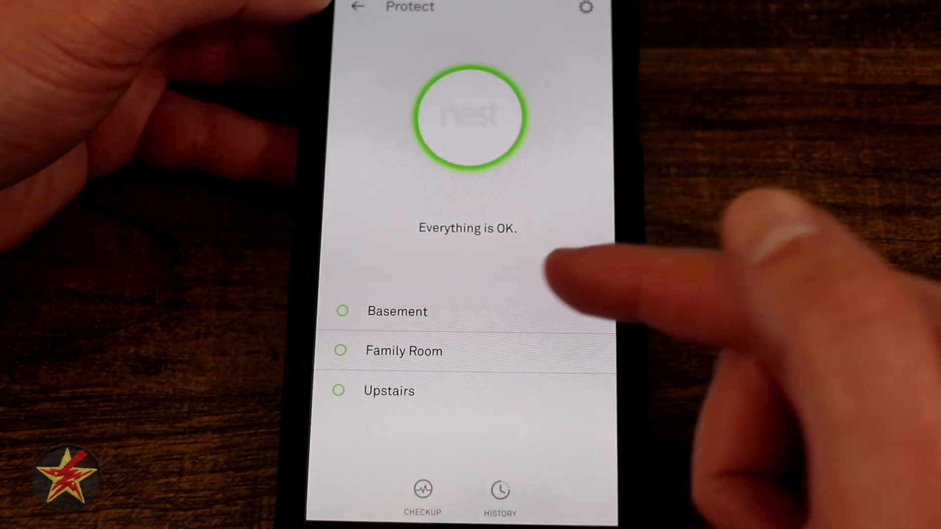
left_click(397, 312)
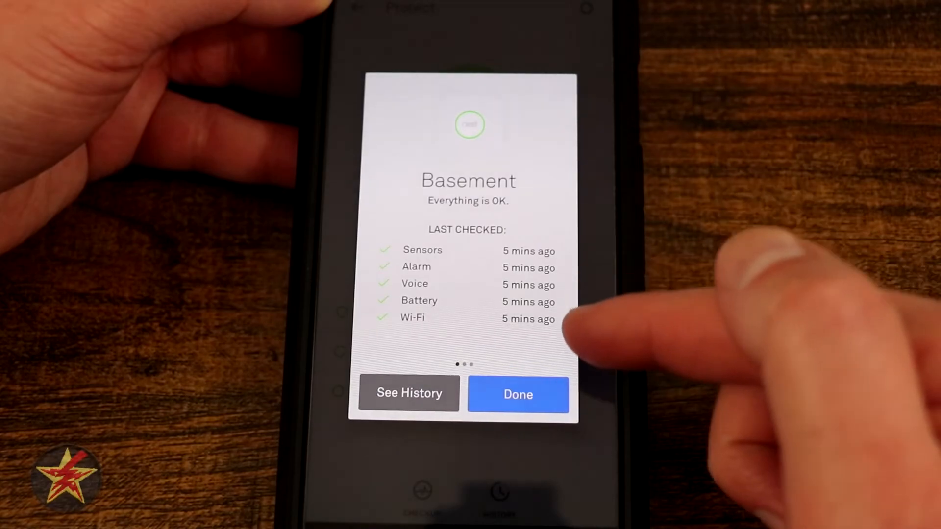
left_click(517, 395)
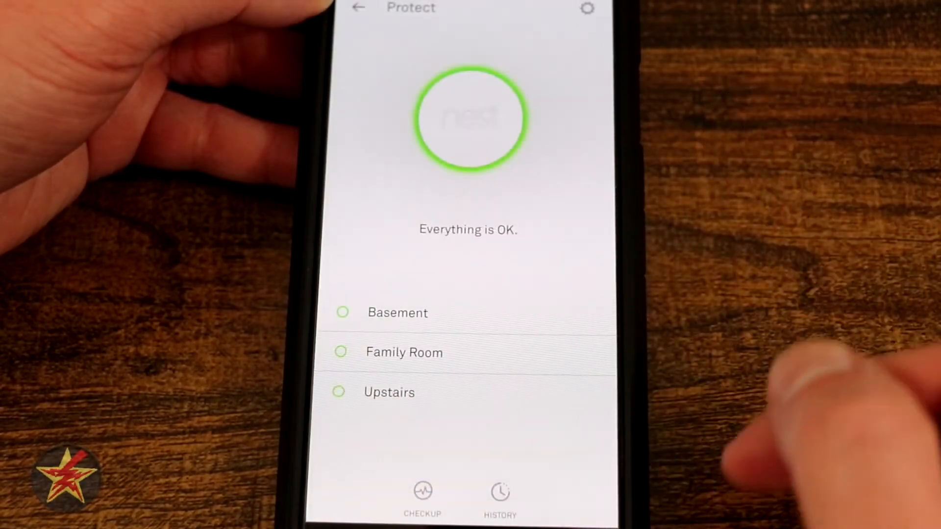